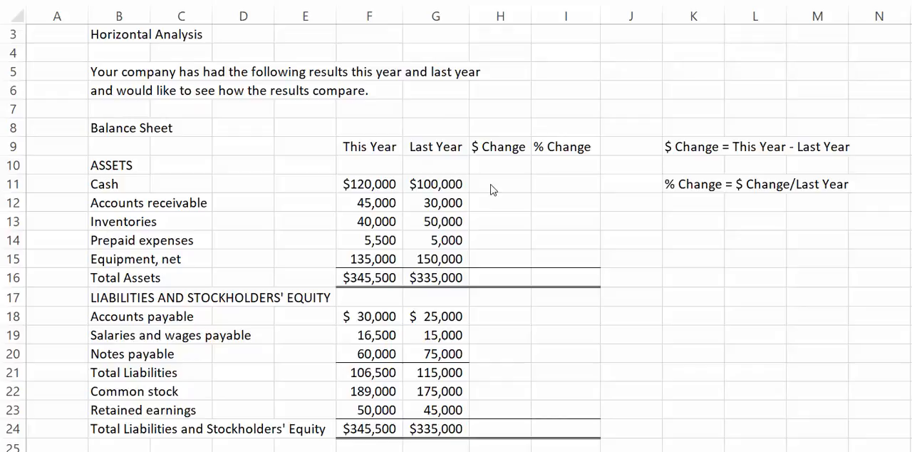
pyautogui.moveTo(487, 191)
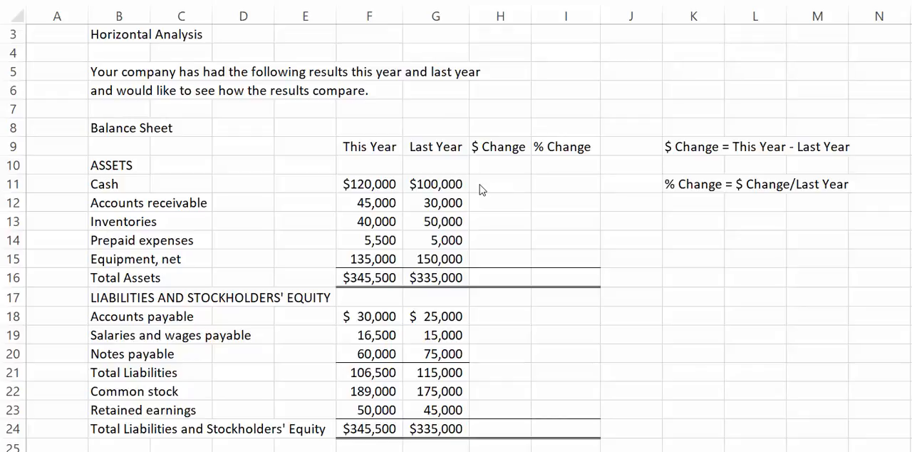
pyautogui.moveTo(455, 191)
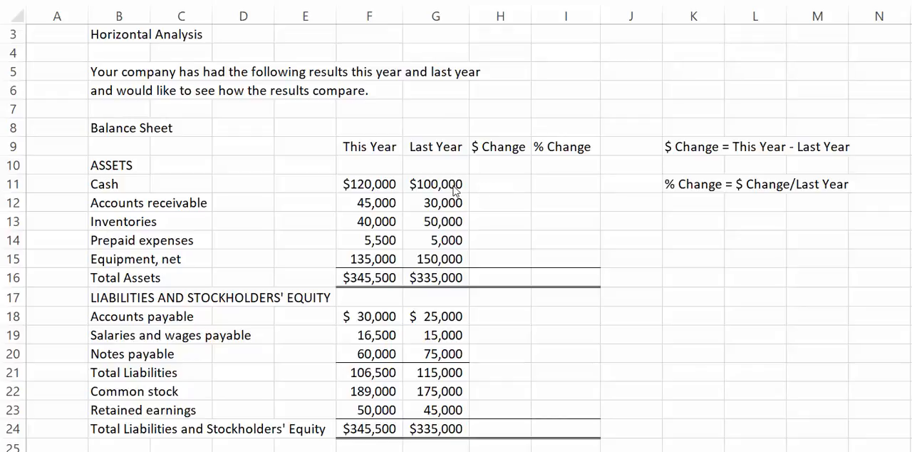
pyautogui.moveTo(490, 190)
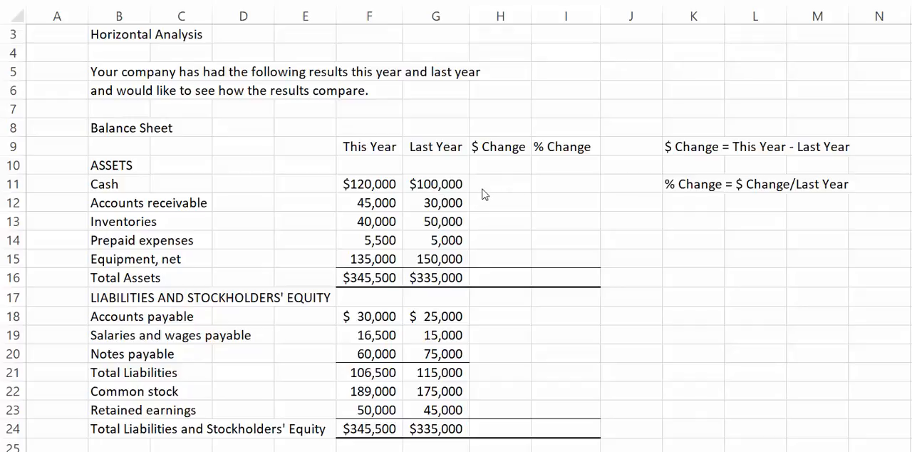
pyautogui.moveTo(471, 192)
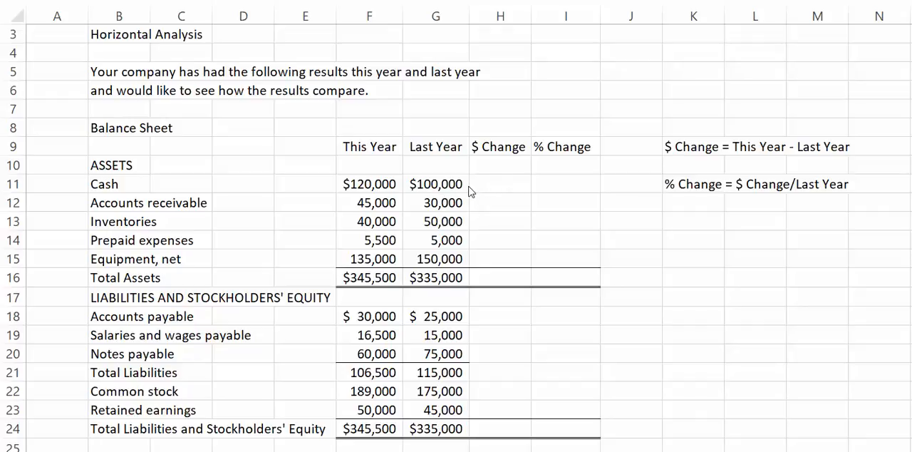
pyautogui.moveTo(624, 218)
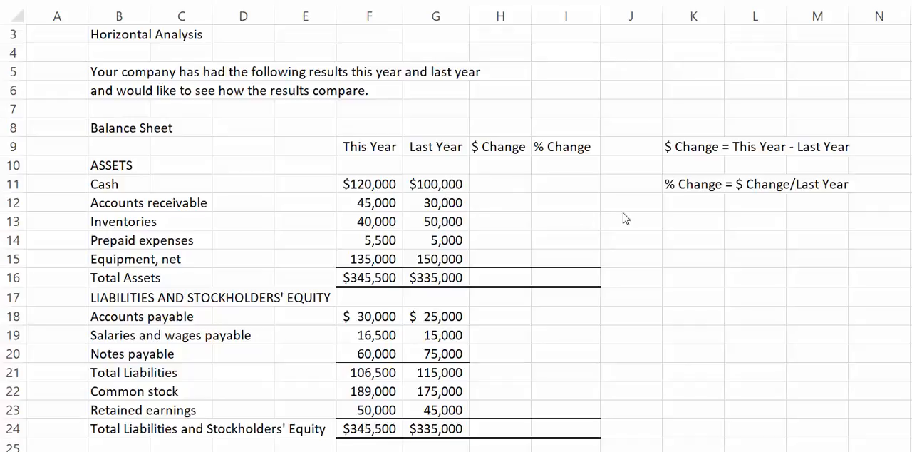
pyautogui.moveTo(687, 120)
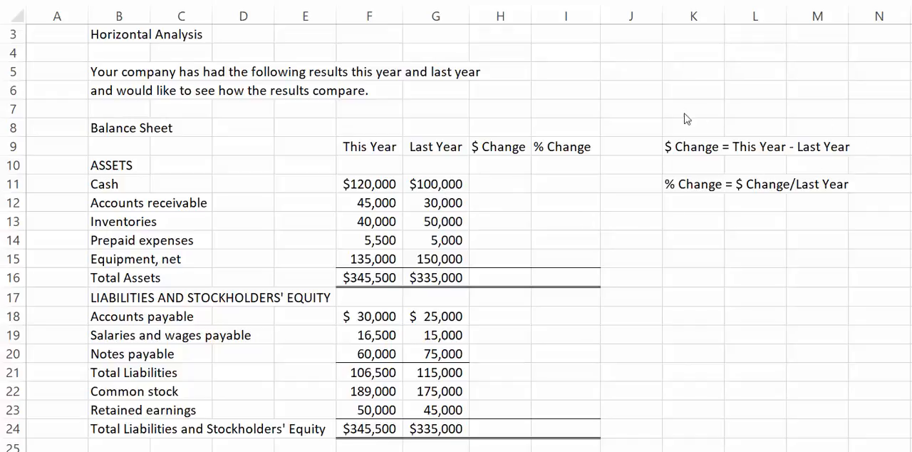
pyautogui.moveTo(815, 174)
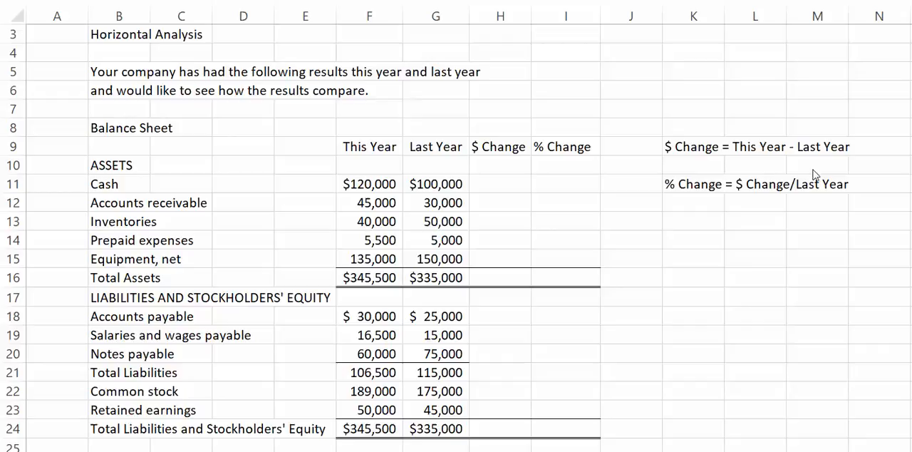
pyautogui.moveTo(736, 194)
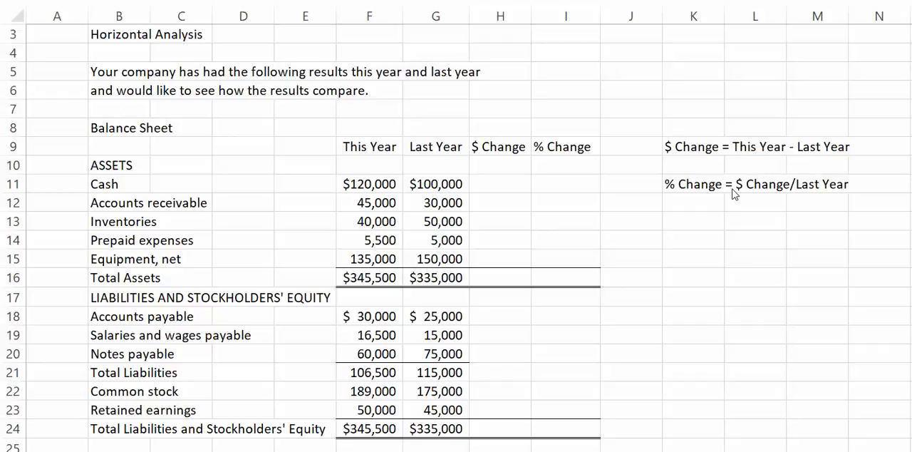
pyautogui.moveTo(710, 233)
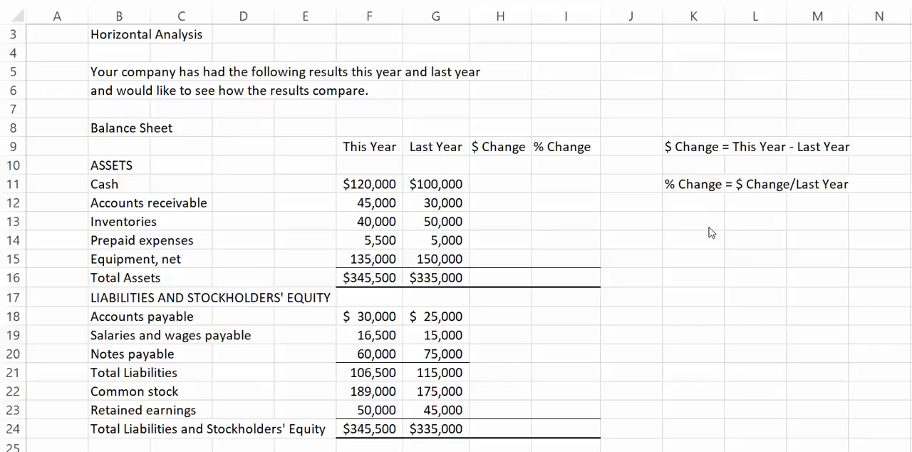
pyautogui.moveTo(713, 208)
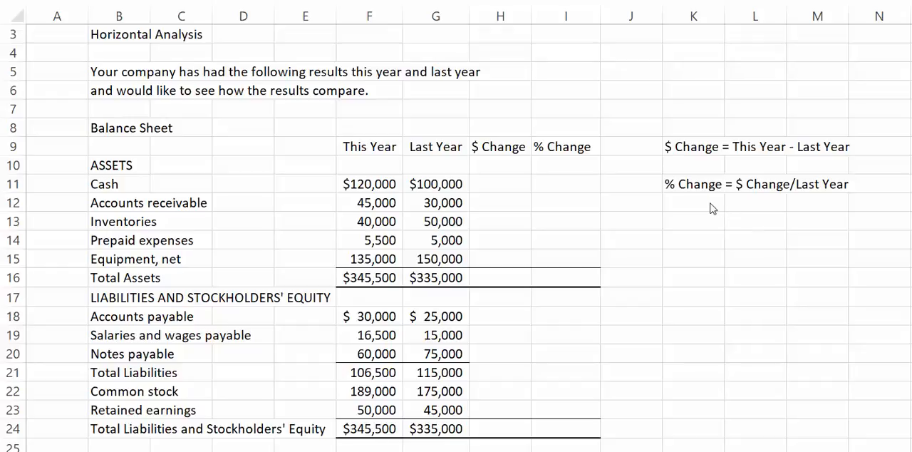
pyautogui.moveTo(679, 209)
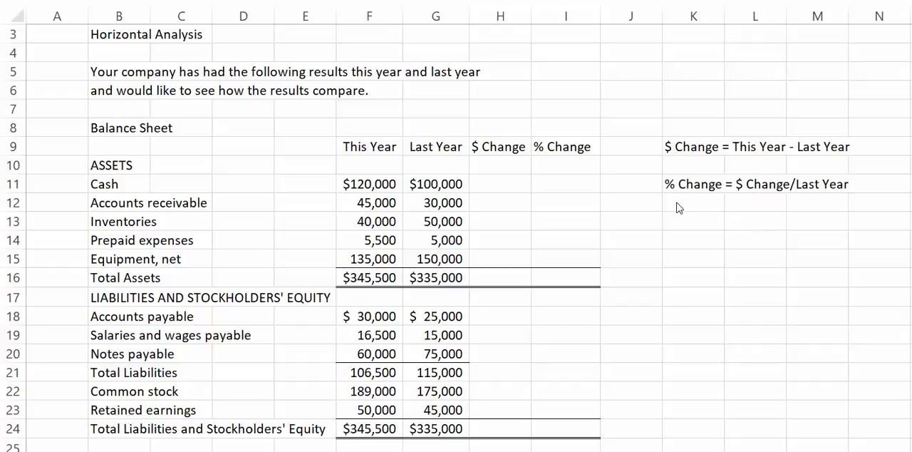
pyautogui.moveTo(755, 208)
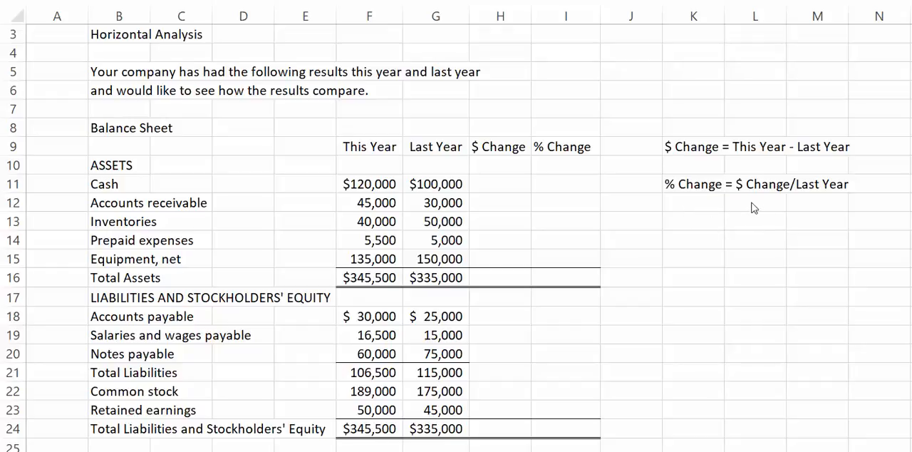
pyautogui.moveTo(824, 219)
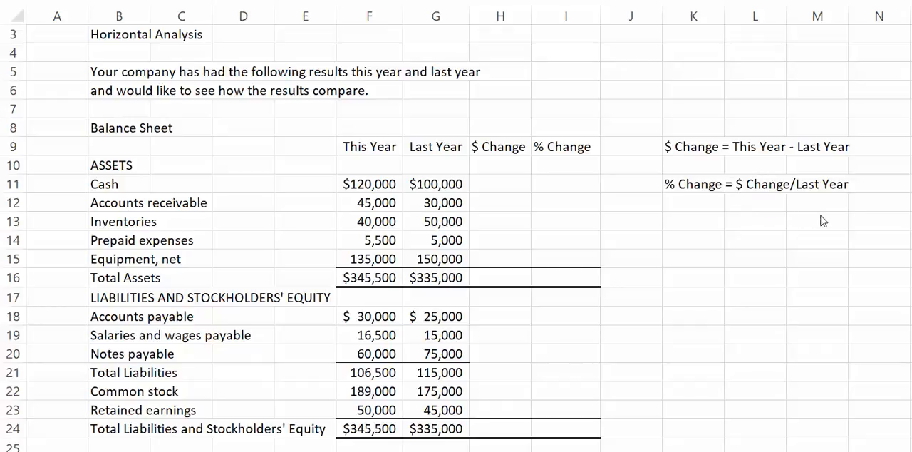
pyautogui.moveTo(721, 205)
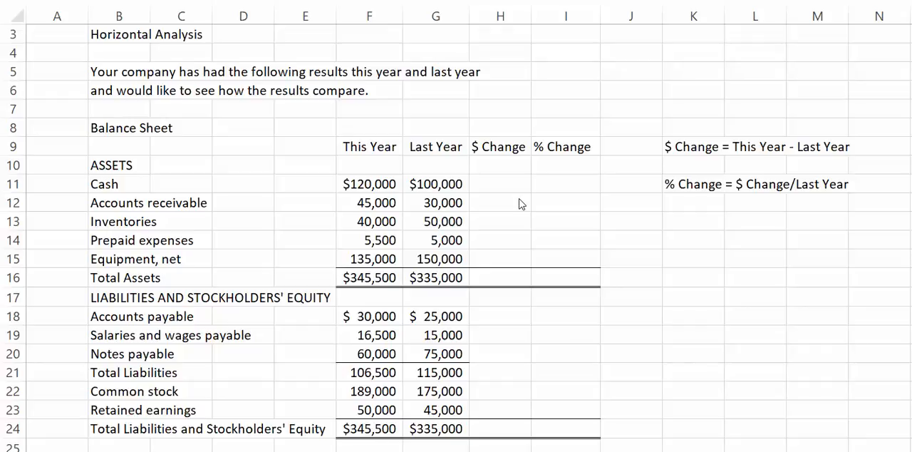
pyautogui.moveTo(371, 191)
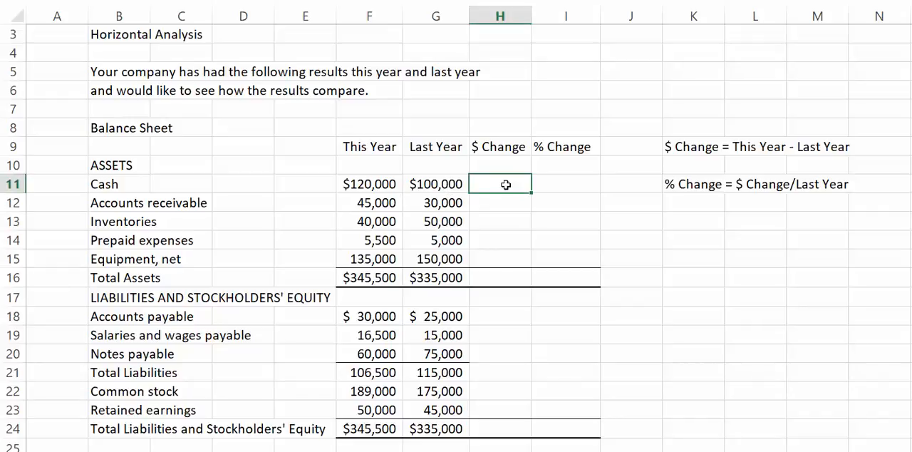
# Enter Cash formulas =F11-G11 in H11 and =H11/G11 in I11, giving 20,000 and 20.00%.
pyautogui.write('=')
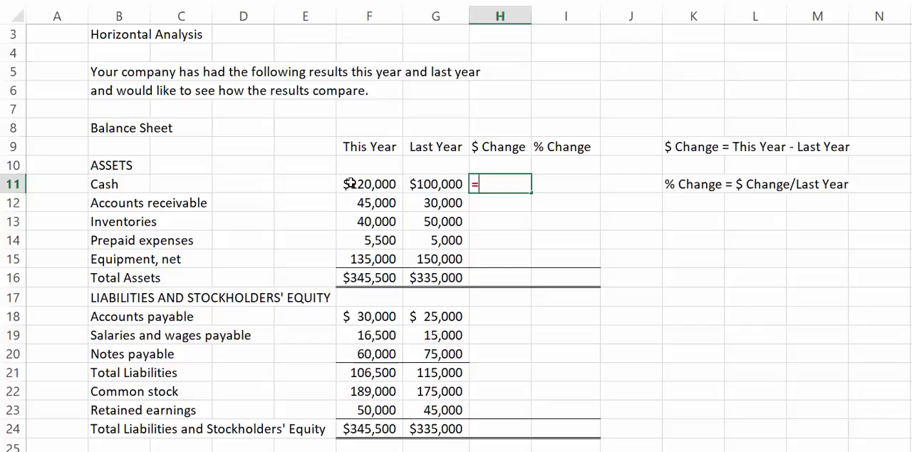
pyautogui.click(368, 184)
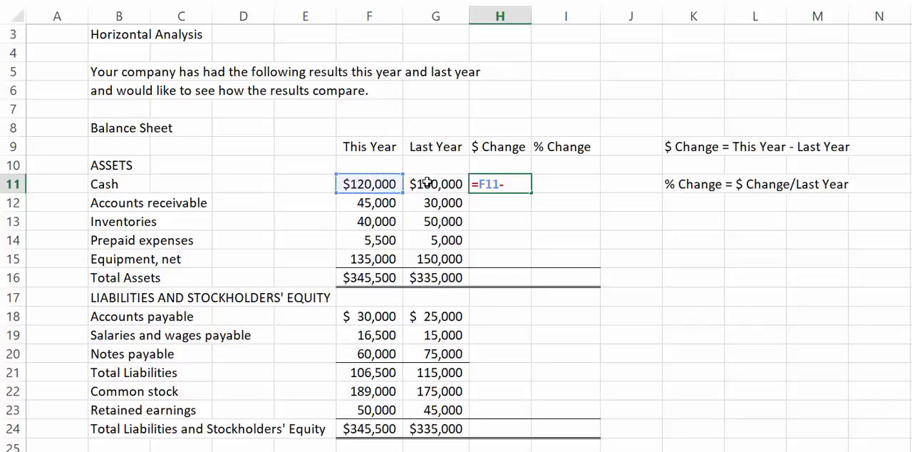
pyautogui.press('Return')
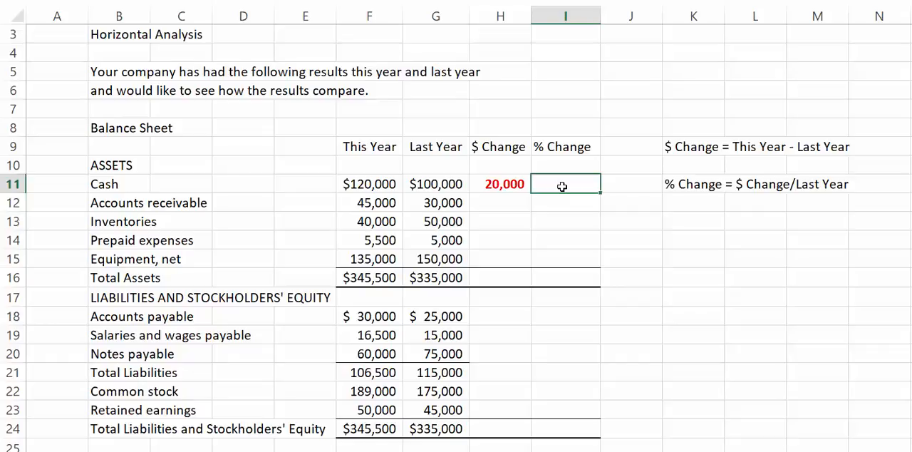
pyautogui.write('=H11')
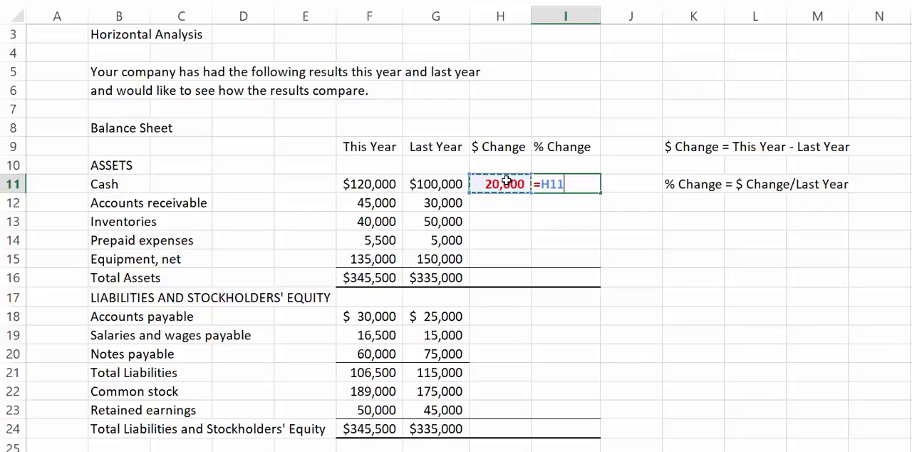
pyautogui.write('/G11')
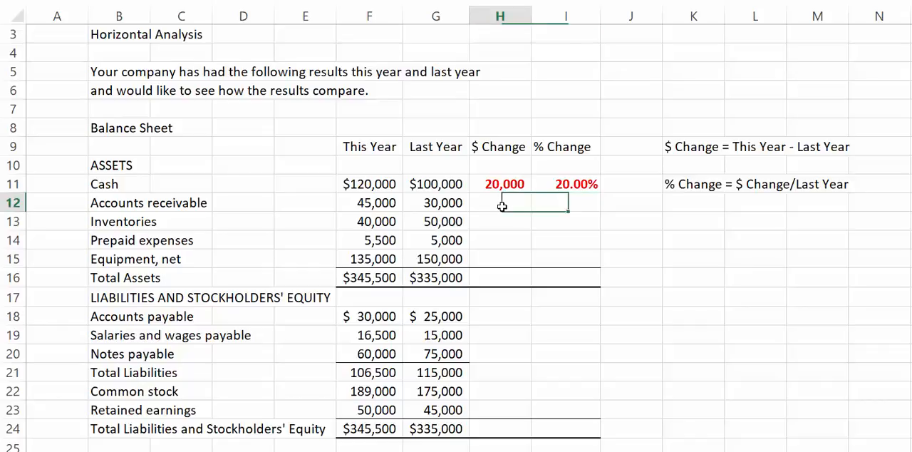
# Enter the Accounts receivable $ Change formula =F12-G12 in H12, giving 15,000.
pyautogui.write('=')
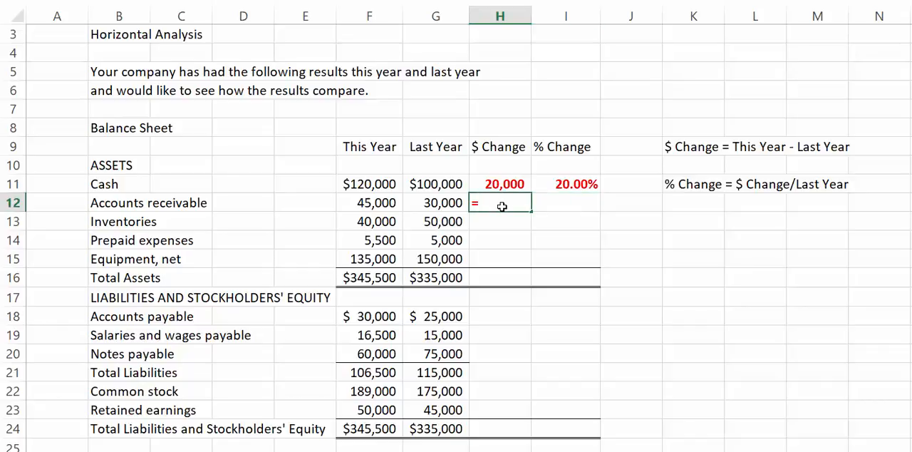
pyautogui.click(369, 202)
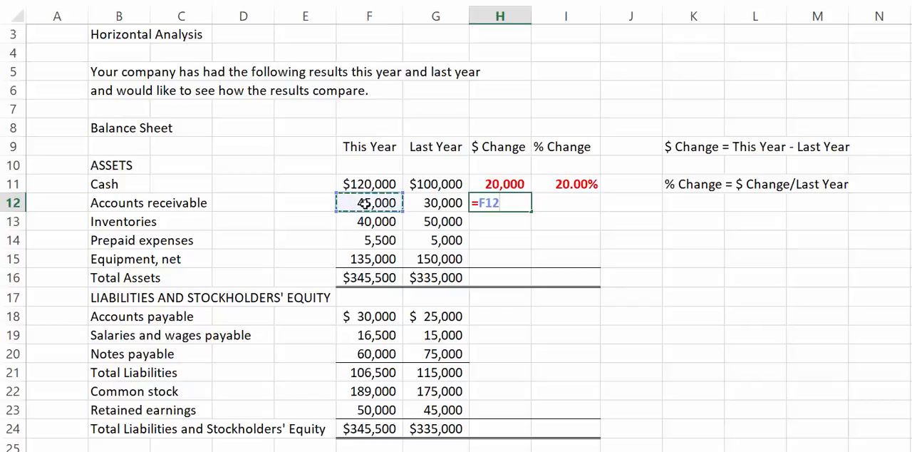
pyautogui.click(436, 203)
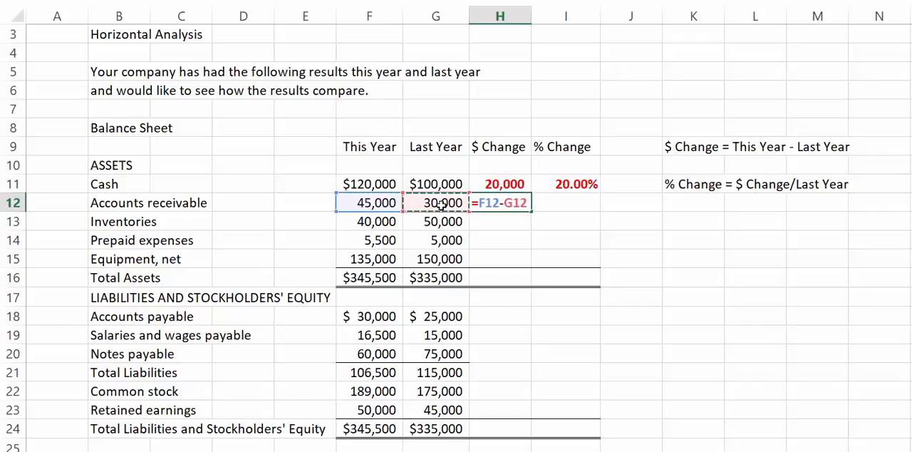
pyautogui.press('Return')
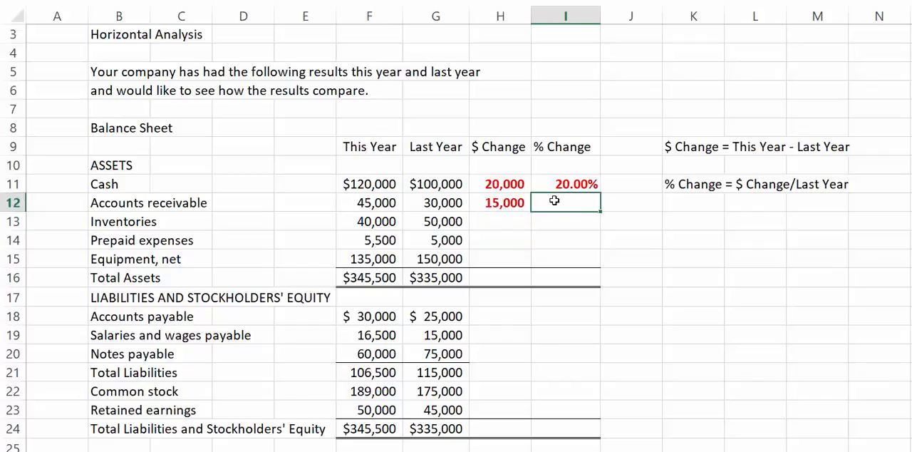
# Enter the Accounts receivable % Change formula =H12/G12 in I12, giving 50.00%.
pyautogui.write('=H12')
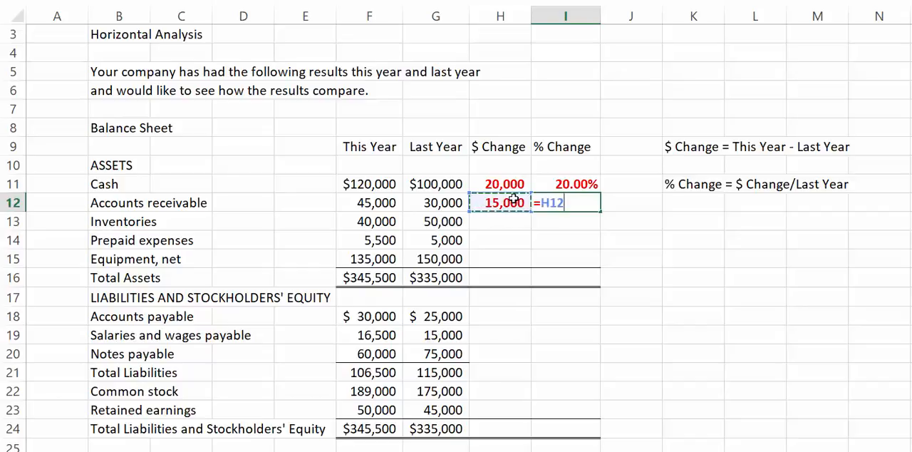
pyautogui.write('/')
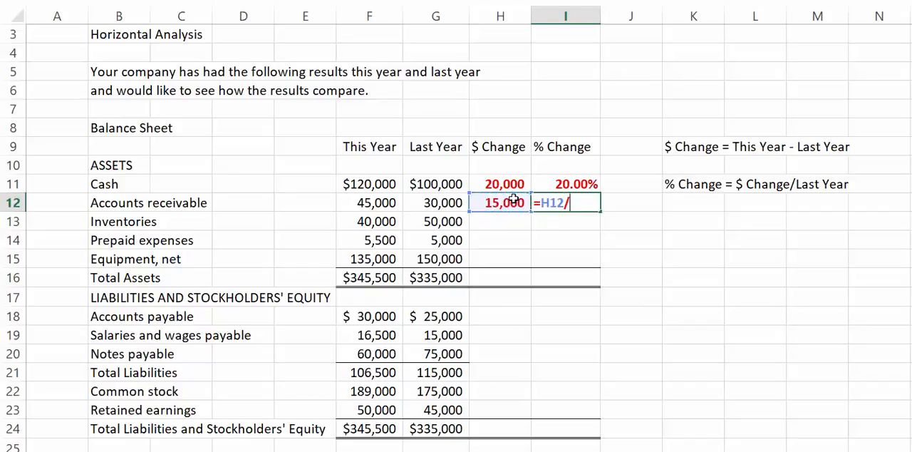
pyautogui.click(436, 202)
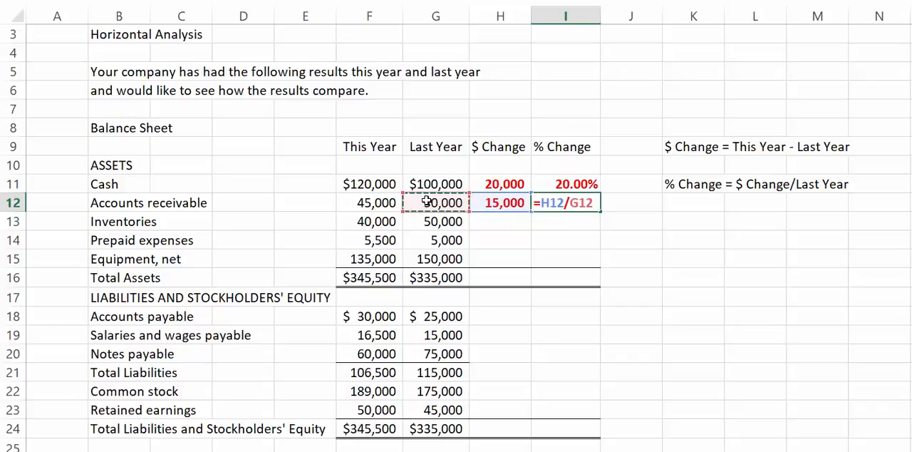
pyautogui.press('Return')
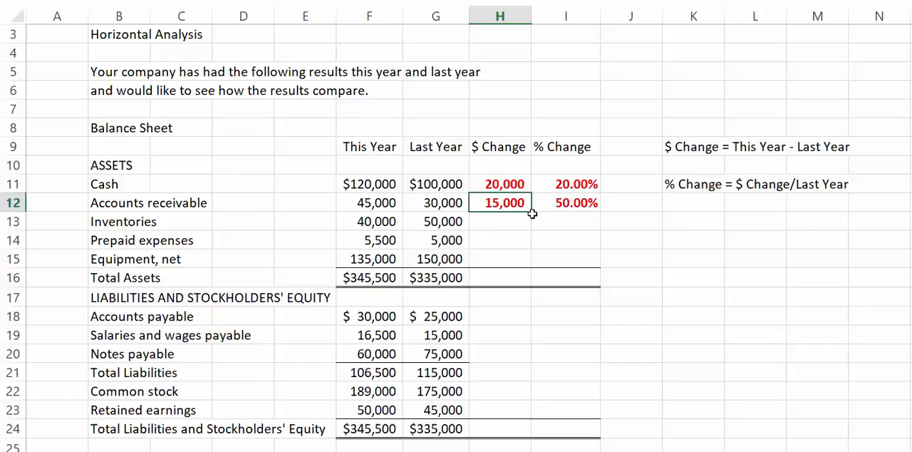
# Fill H12:I12 down through row 16 so Total Assets shows 10,500 and 3.13%.
pyautogui.moveTo(499, 203); pyautogui.dragTo(498, 276)
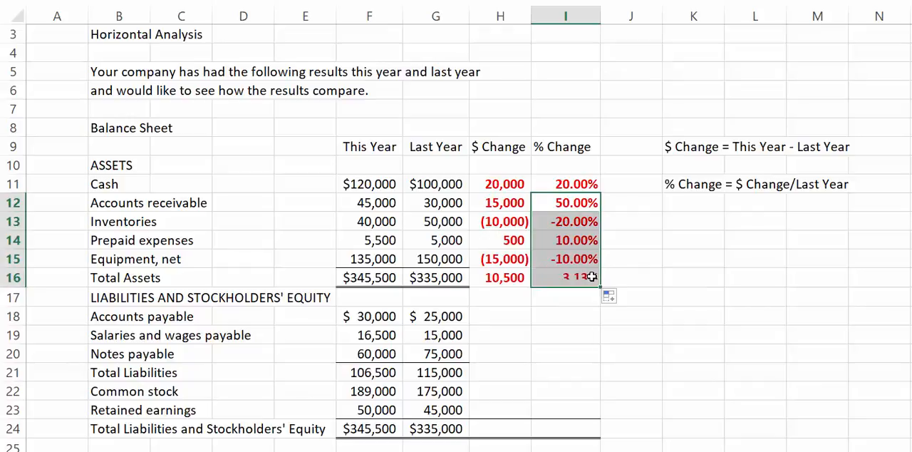
pyautogui.click(630, 240)
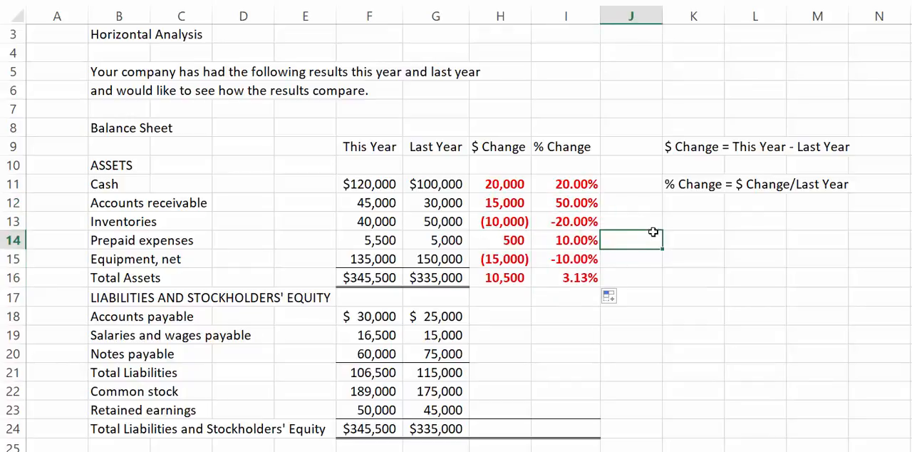
pyautogui.moveTo(505, 223)
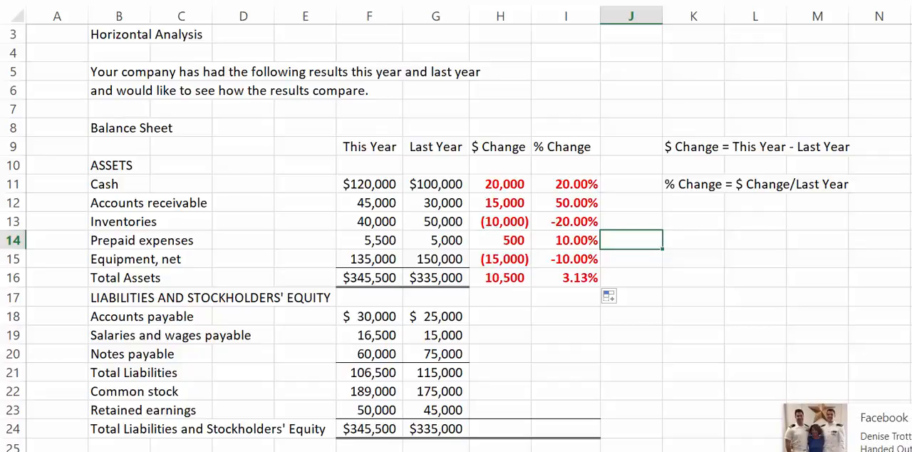
pyautogui.moveTo(663, 391)
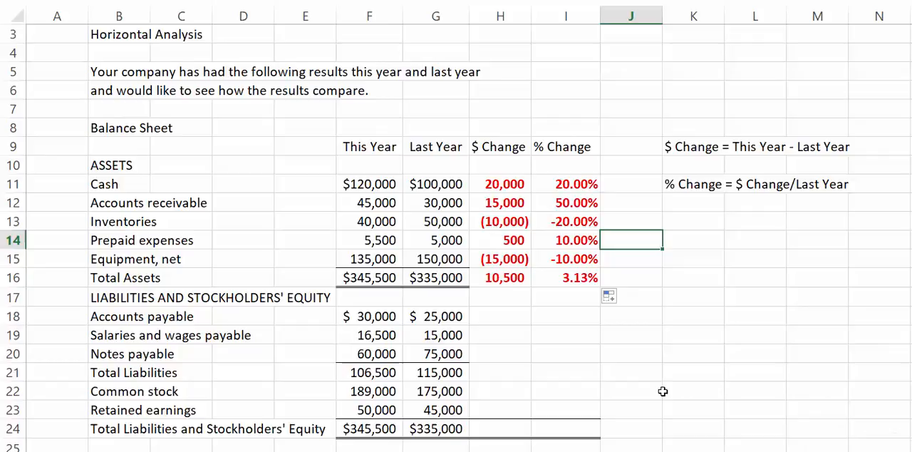
pyautogui.moveTo(652, 369)
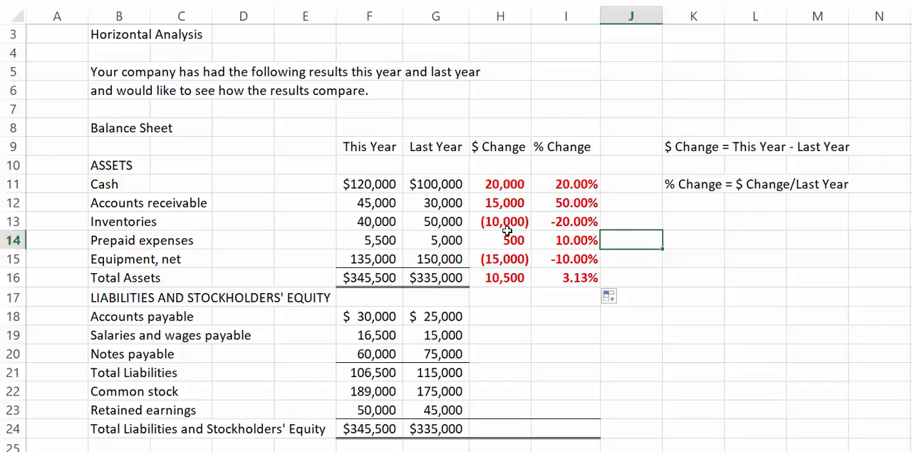
pyautogui.moveTo(530, 251)
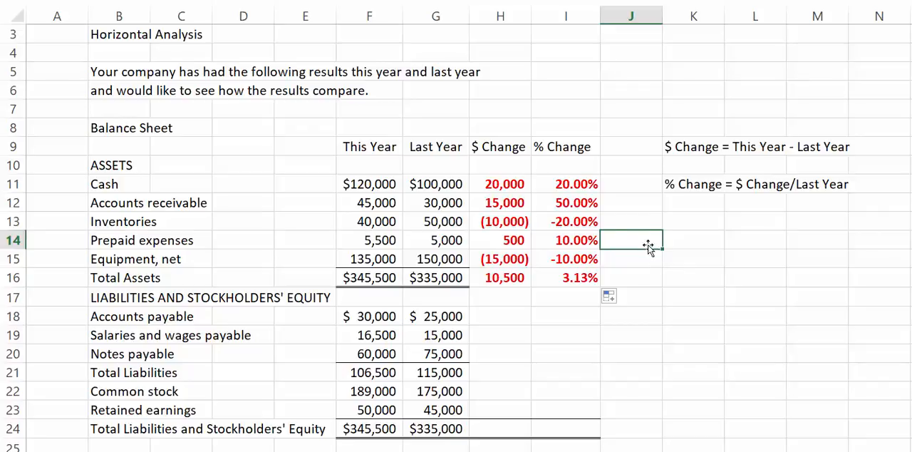
pyautogui.moveTo(577, 248)
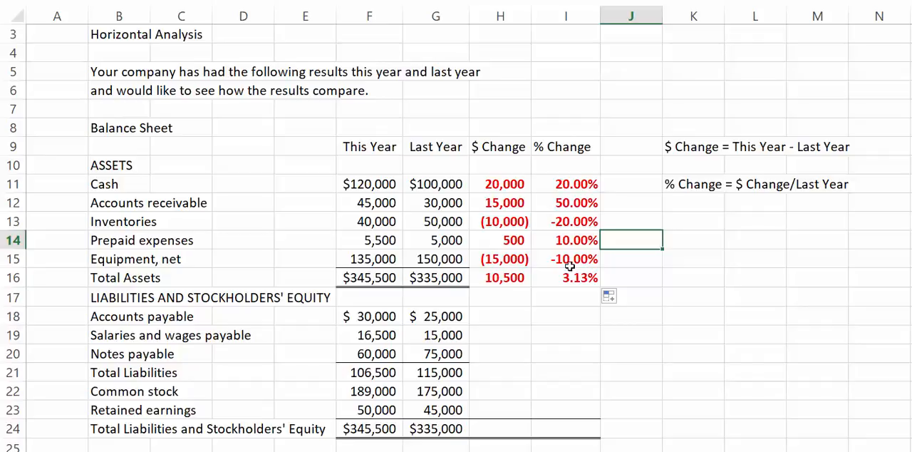
pyautogui.moveTo(520, 259)
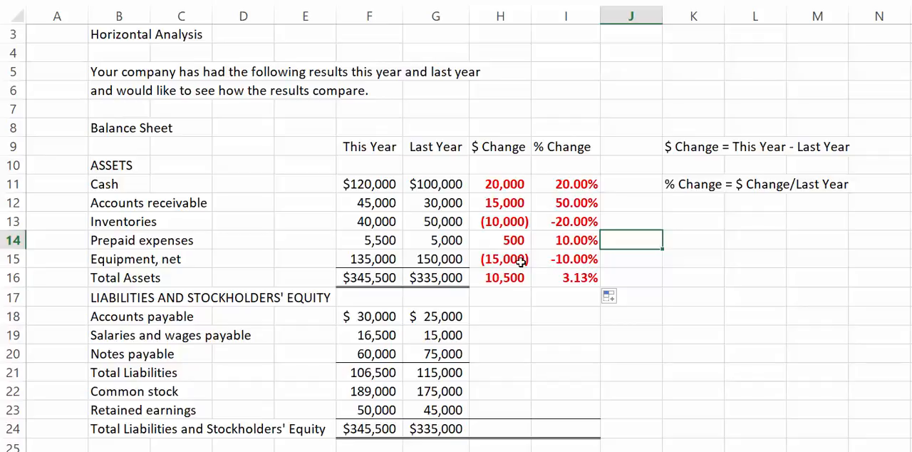
pyautogui.moveTo(229, 265)
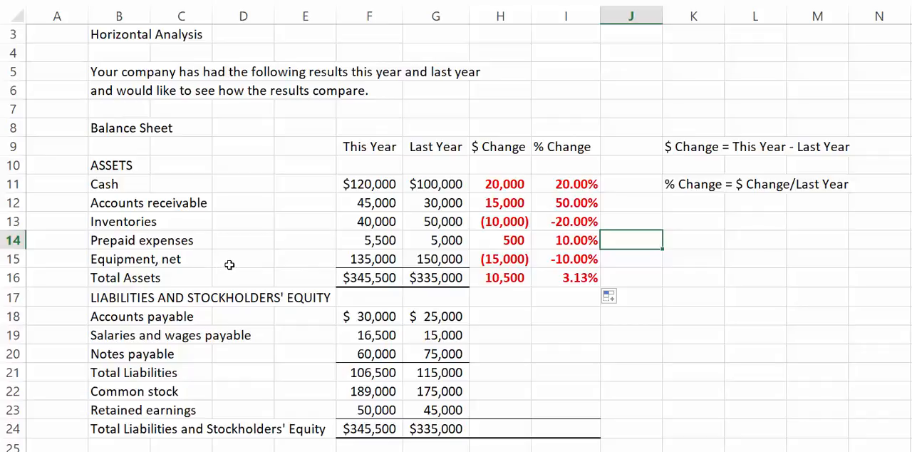
pyautogui.moveTo(241, 260)
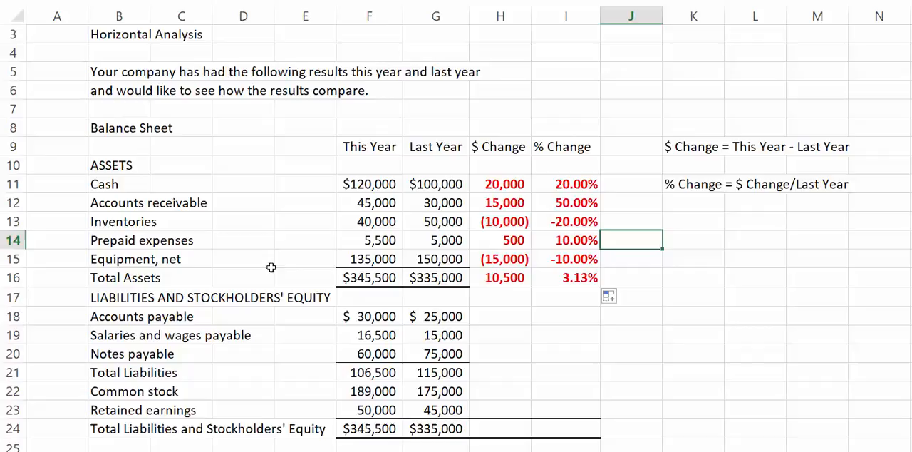
pyautogui.moveTo(388, 259)
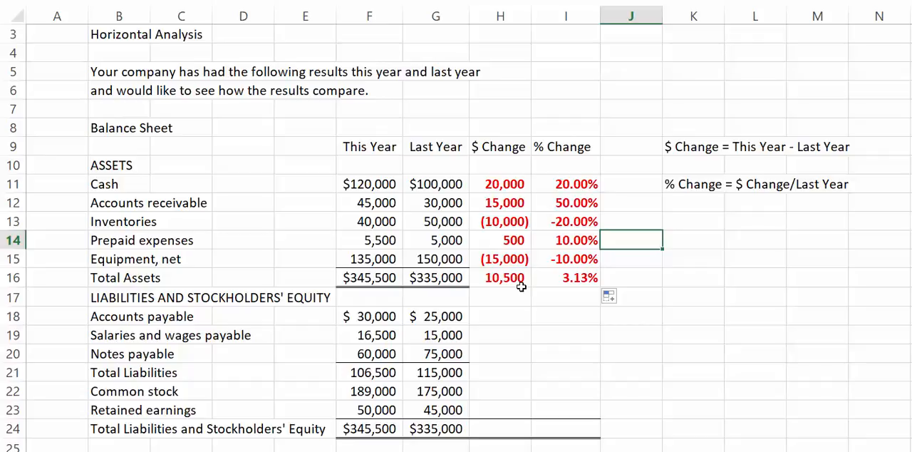
pyautogui.moveTo(499, 299)
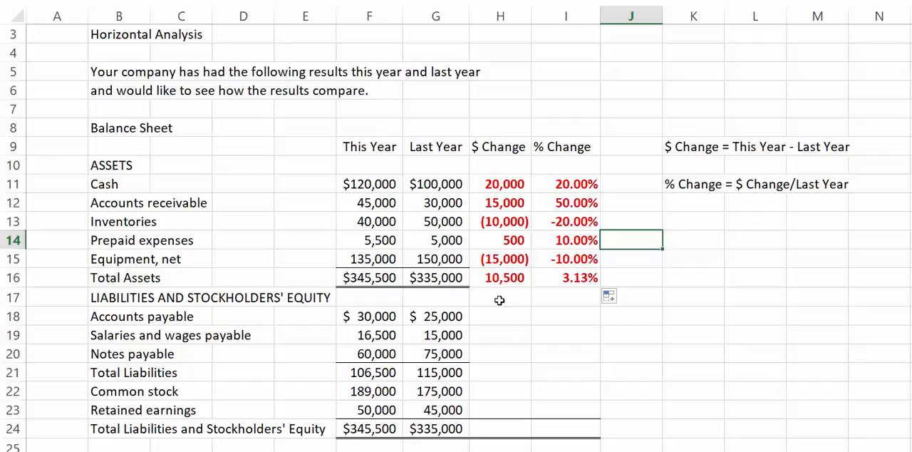
pyautogui.moveTo(519, 376)
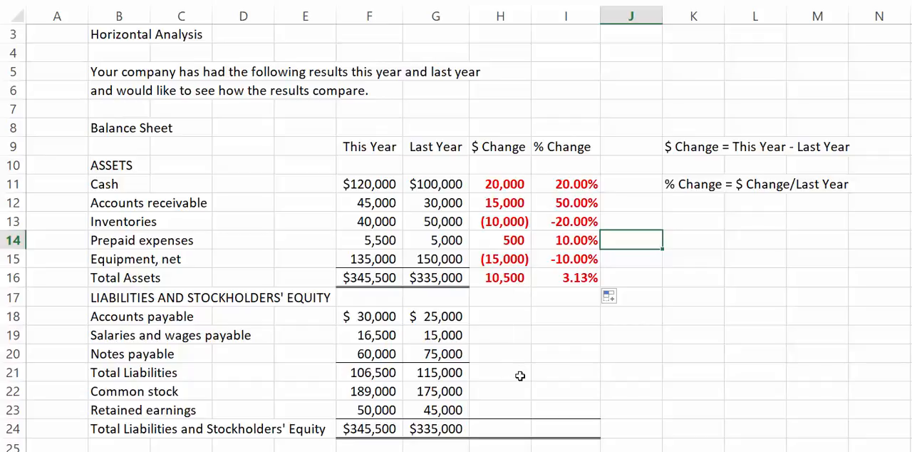
# Enter =F18-G18 for Accounts payable $ Change and fill it down through row 24.
pyautogui.click(498, 316)
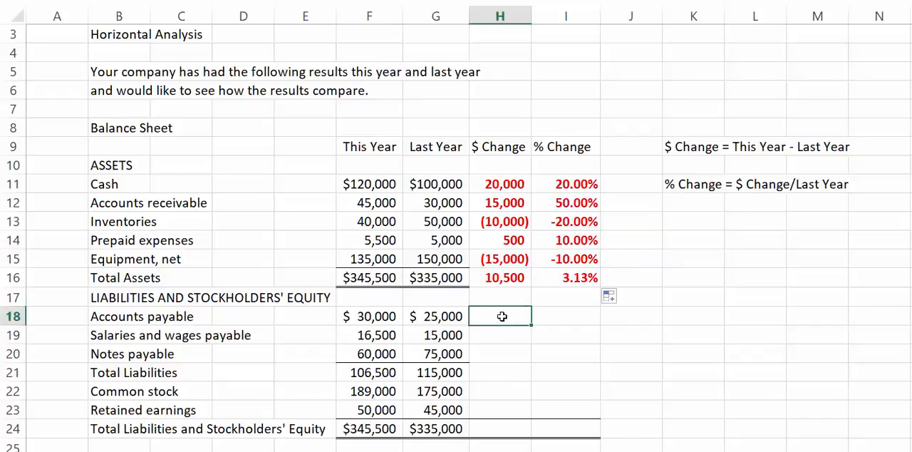
pyautogui.write('=')
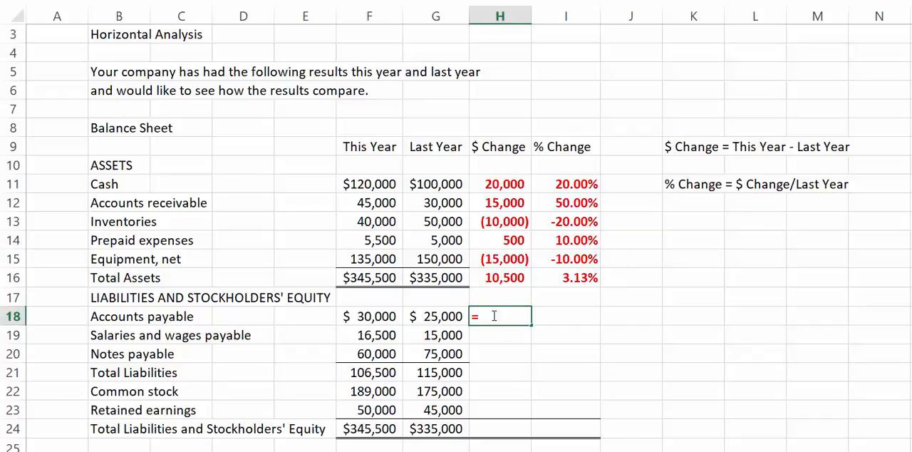
pyautogui.click(368, 316)
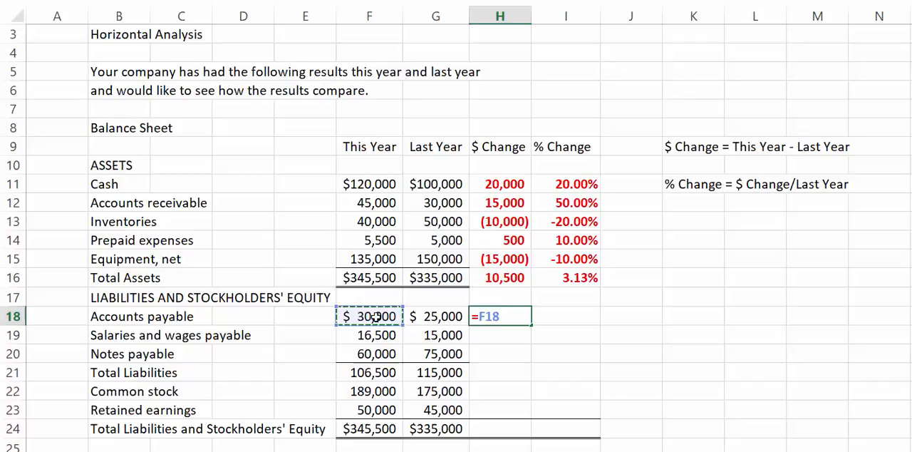
pyautogui.click(436, 317)
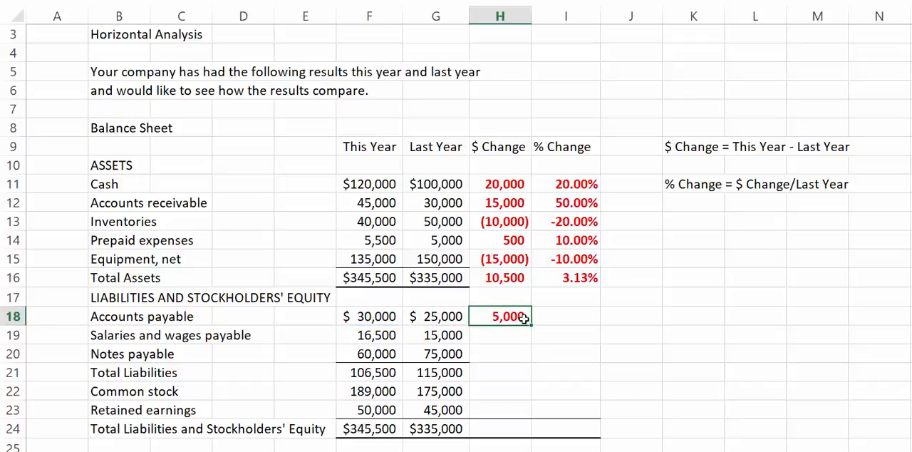
pyautogui.moveTo(499, 317); pyautogui.dragTo(499, 428)
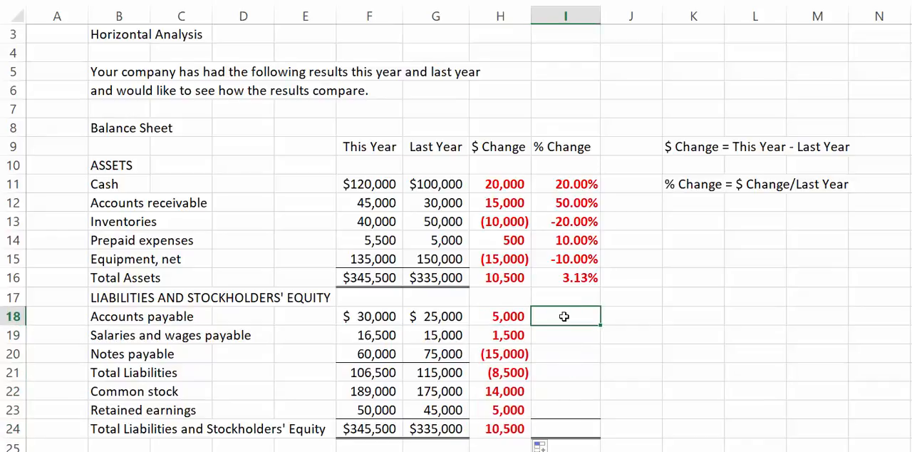
# Enter the % Change formula =H18/G18 in I18 for the liability and equity rows.
pyautogui.write('=H18/G18')
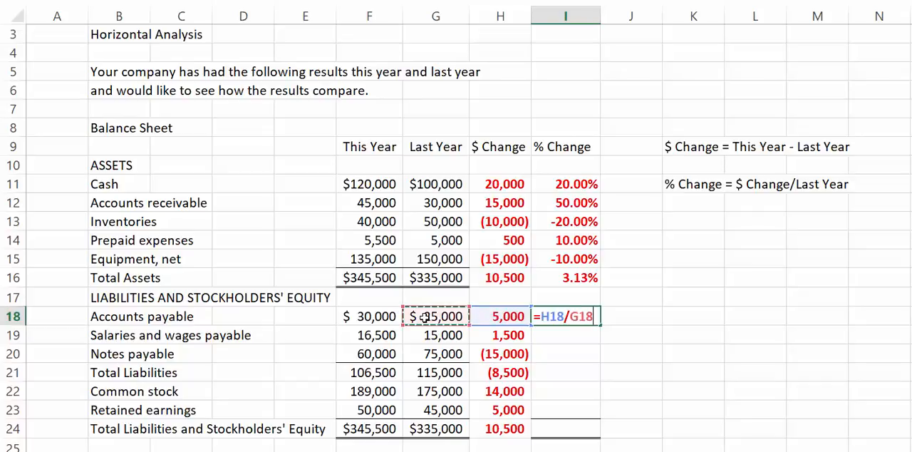
pyautogui.press('Return')
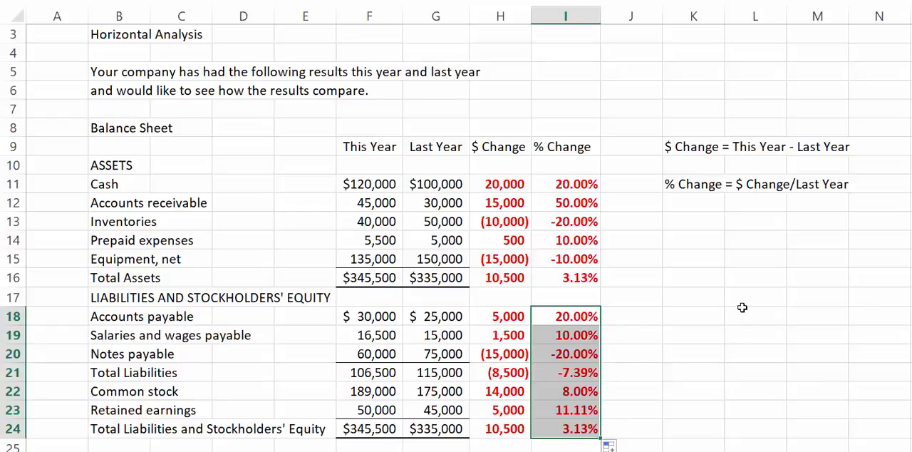
pyautogui.click(693, 317)
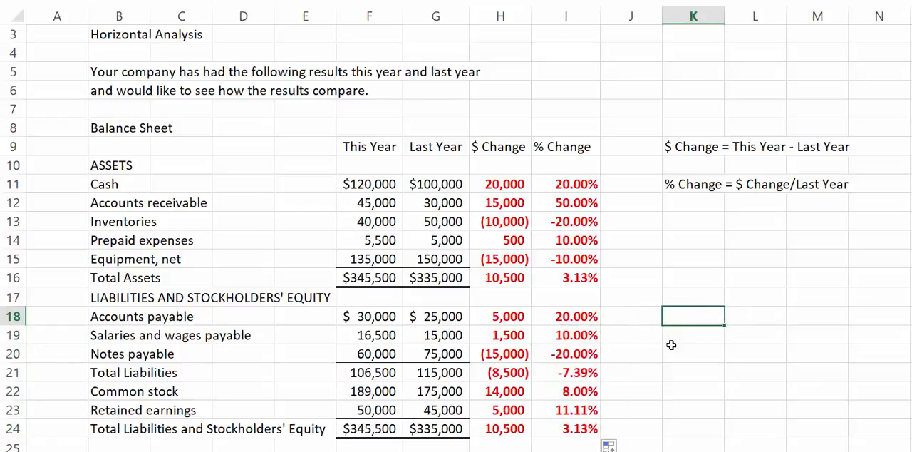
pyautogui.moveTo(596, 325)
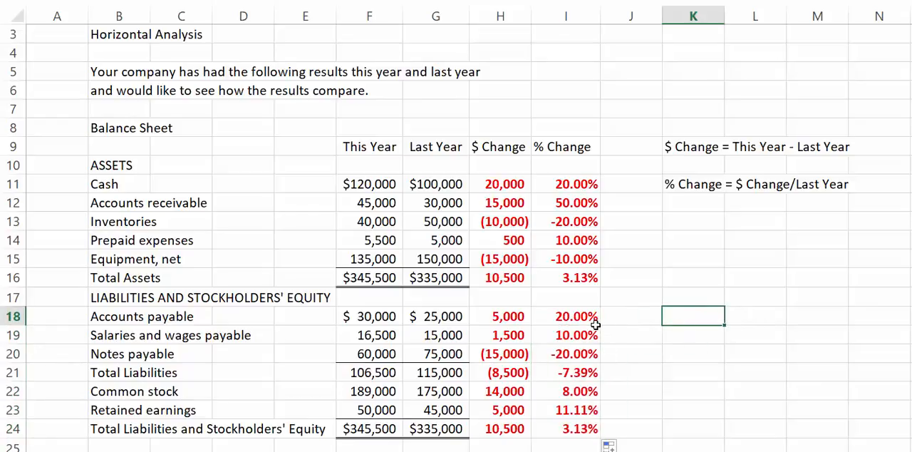
pyautogui.moveTo(706, 382)
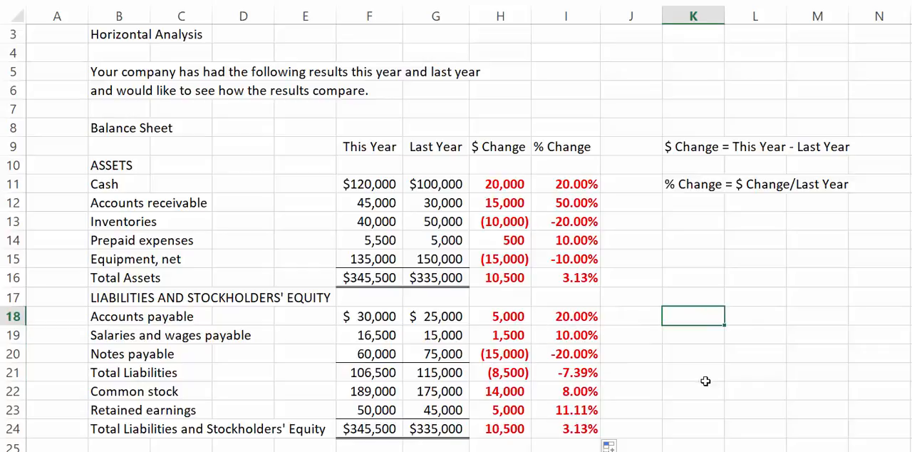
pyautogui.moveTo(738, 405)
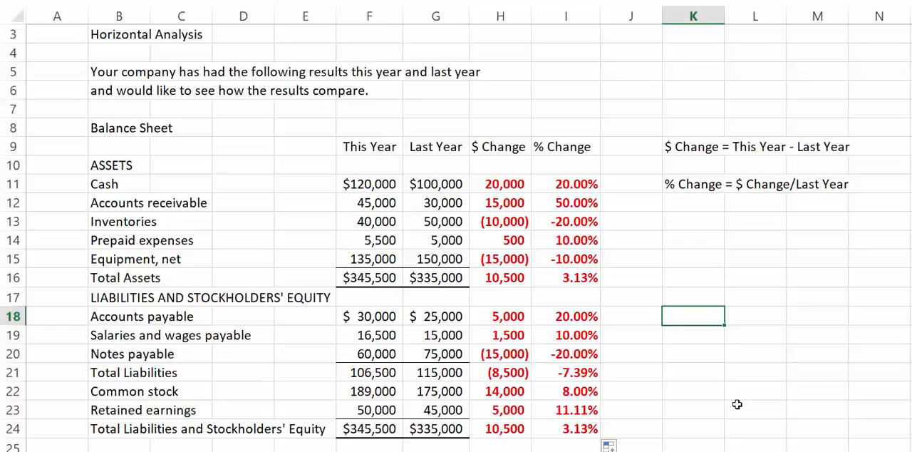
pyautogui.moveTo(643, 354)
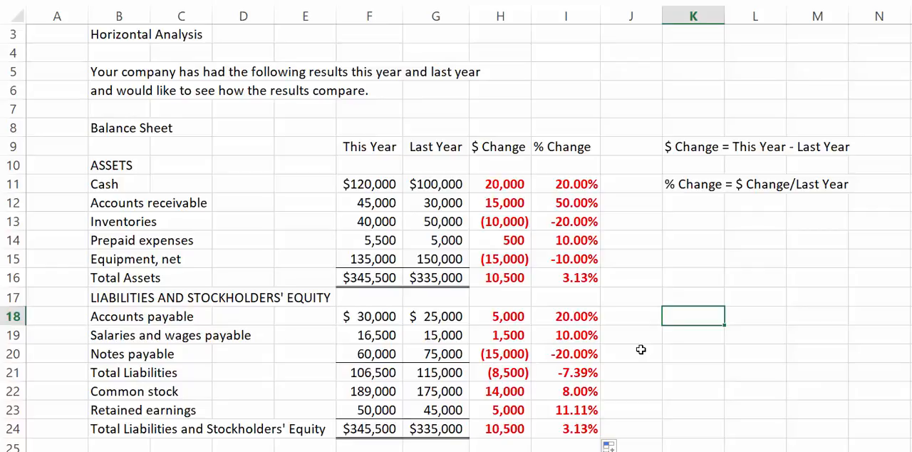
pyautogui.moveTo(627, 353)
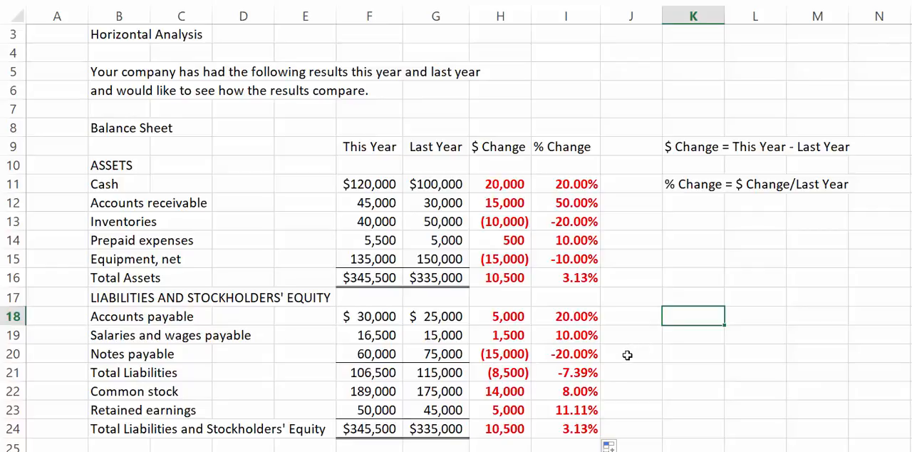
pyautogui.moveTo(530, 341)
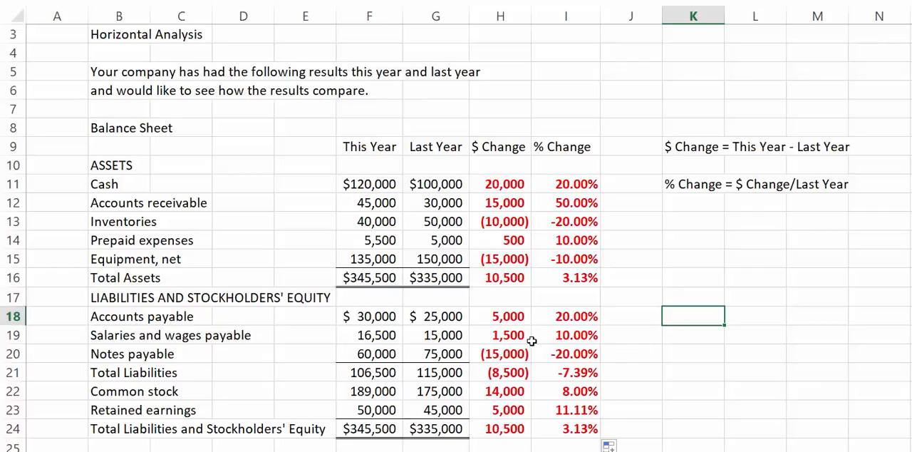
pyautogui.moveTo(578, 344)
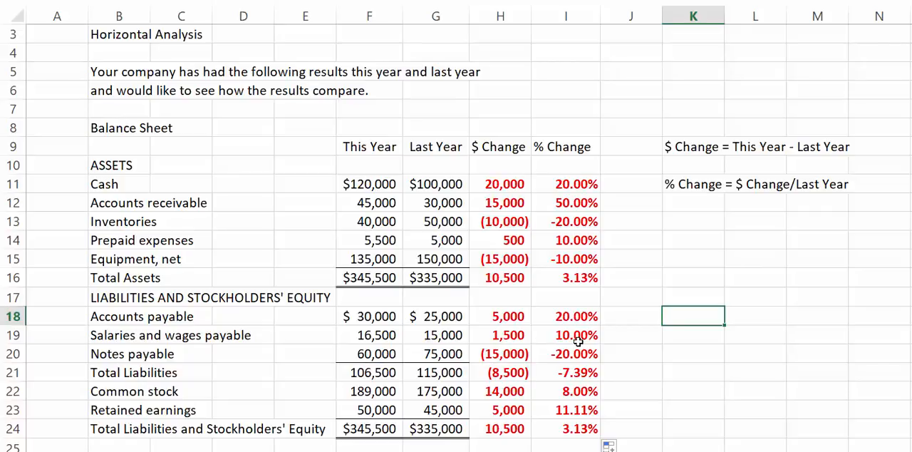
pyautogui.moveTo(650, 345)
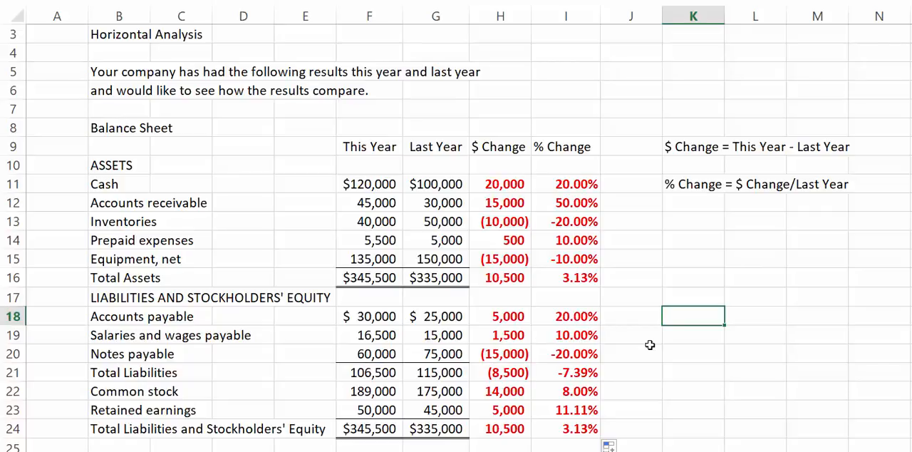
pyautogui.moveTo(526, 370)
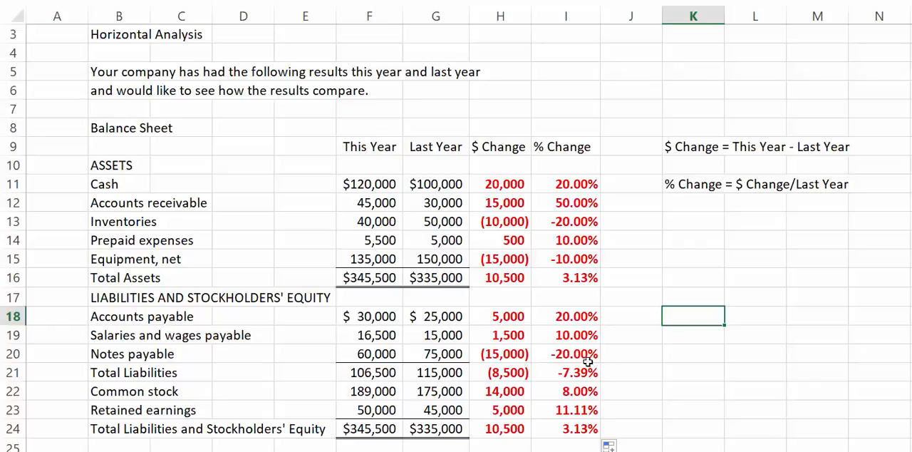
pyautogui.moveTo(624, 365)
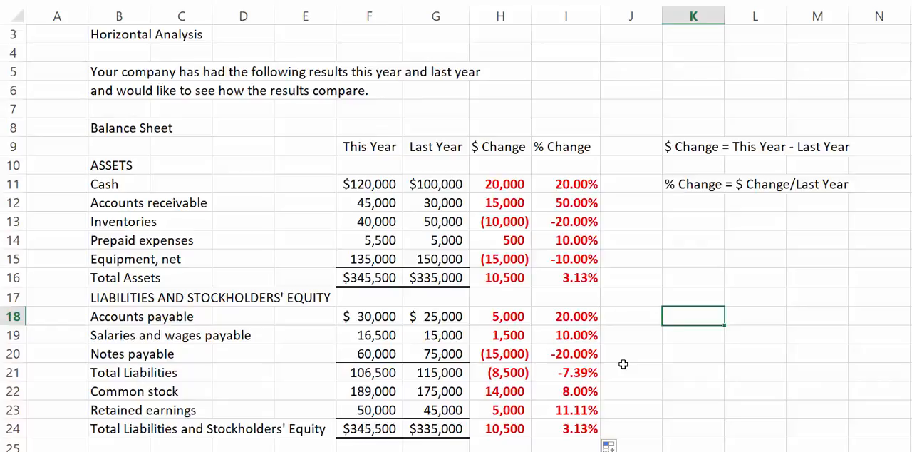
pyautogui.moveTo(624, 391)
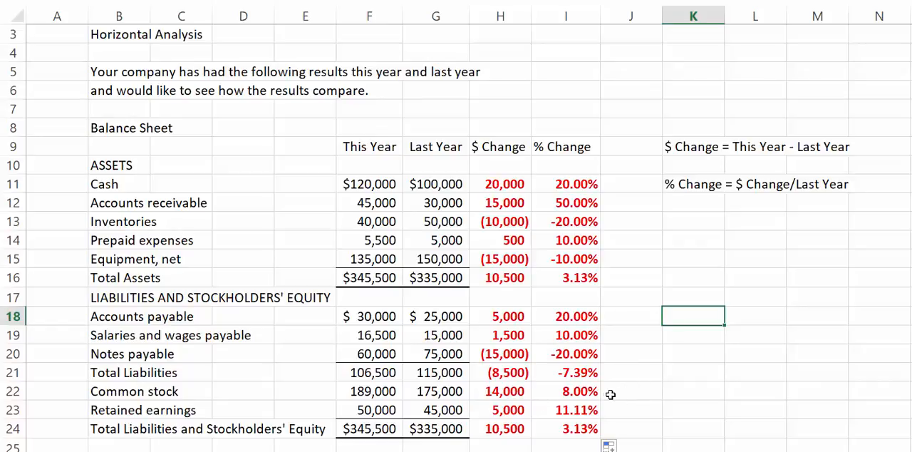
pyautogui.moveTo(653, 396)
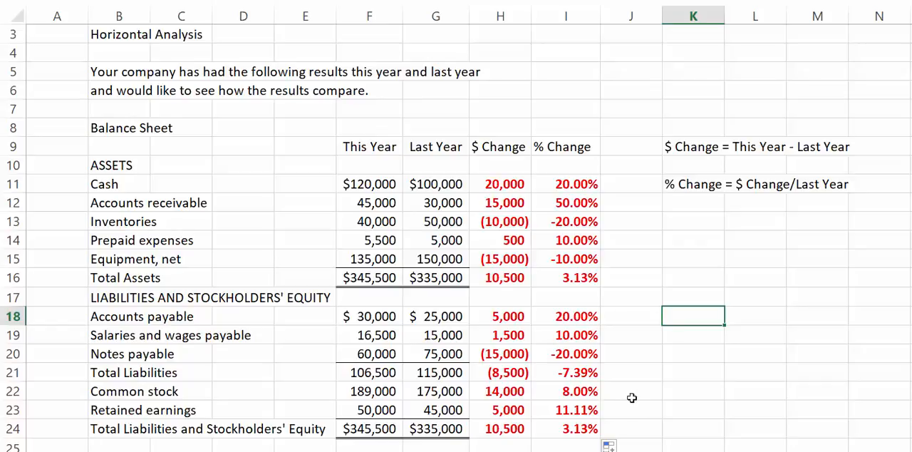
pyautogui.moveTo(514, 411)
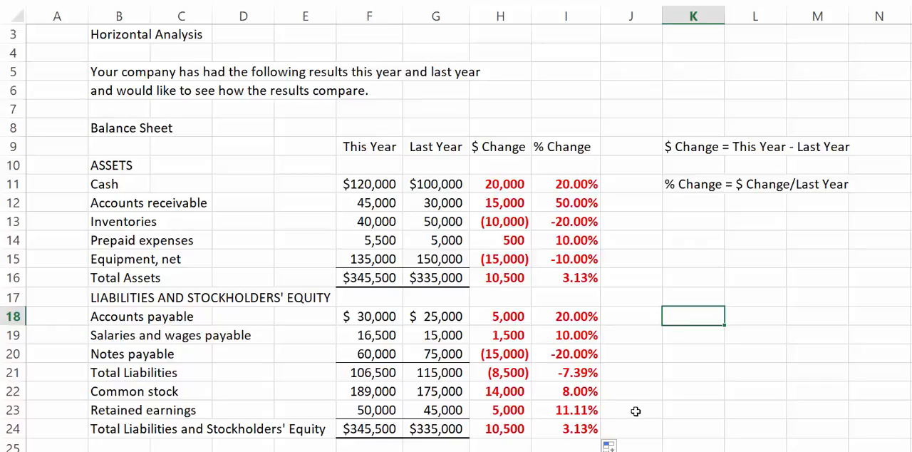
pyautogui.moveTo(694, 424)
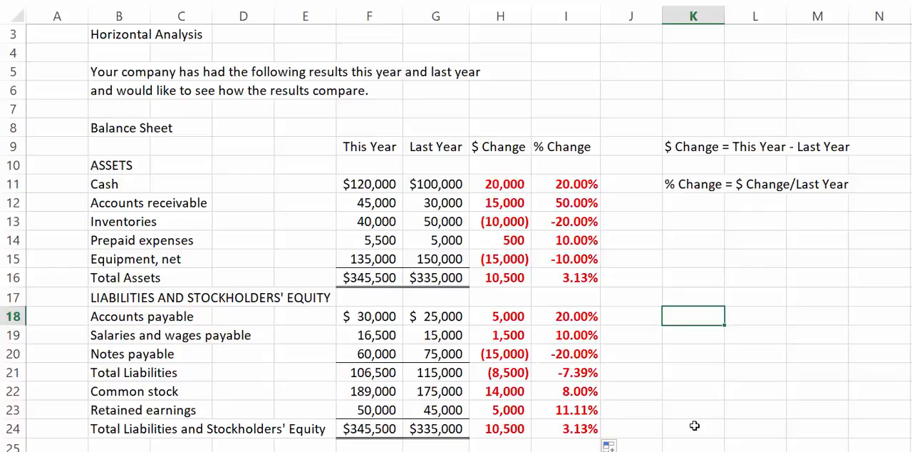